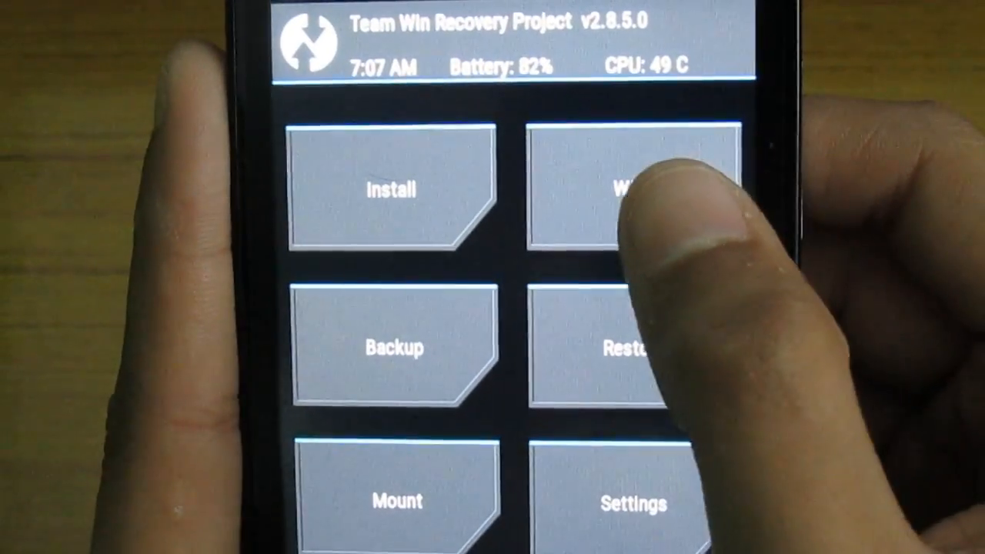
Step: Enter the Wipe menu to show the data-wiping options before flashing
click(624, 191)
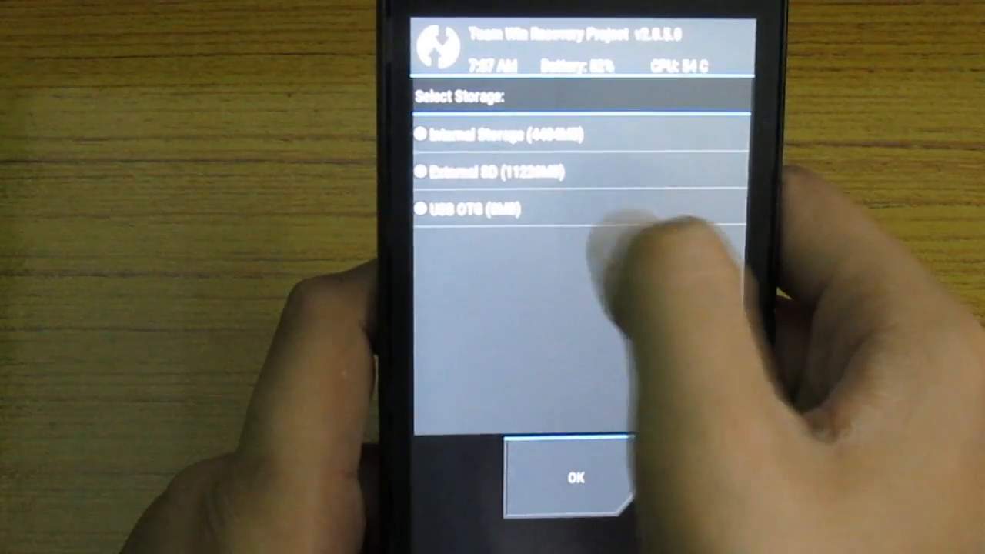
Step: Queue the MIUI Adria ROM and Basic GAPPS zips from storage and swipe to flash them
click(576, 478)
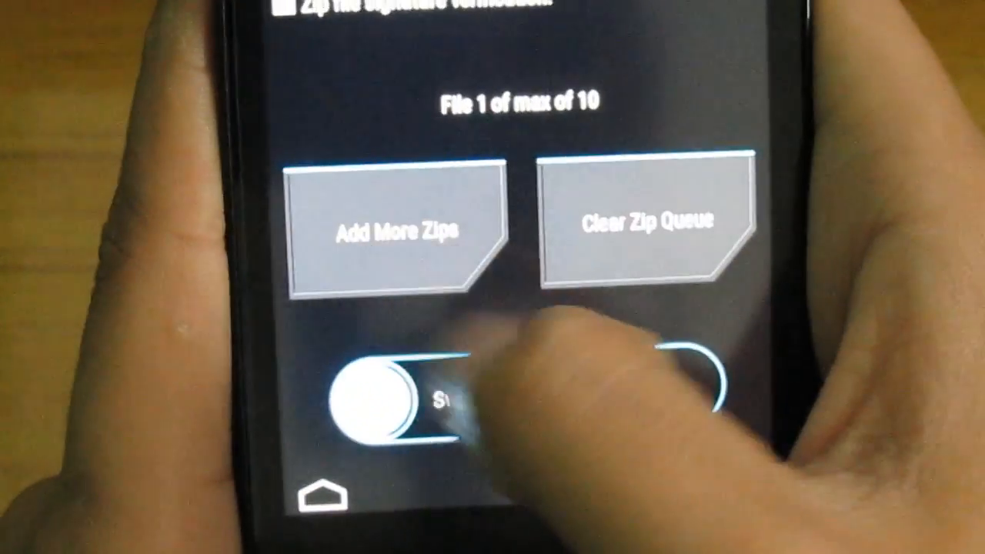
click(392, 238)
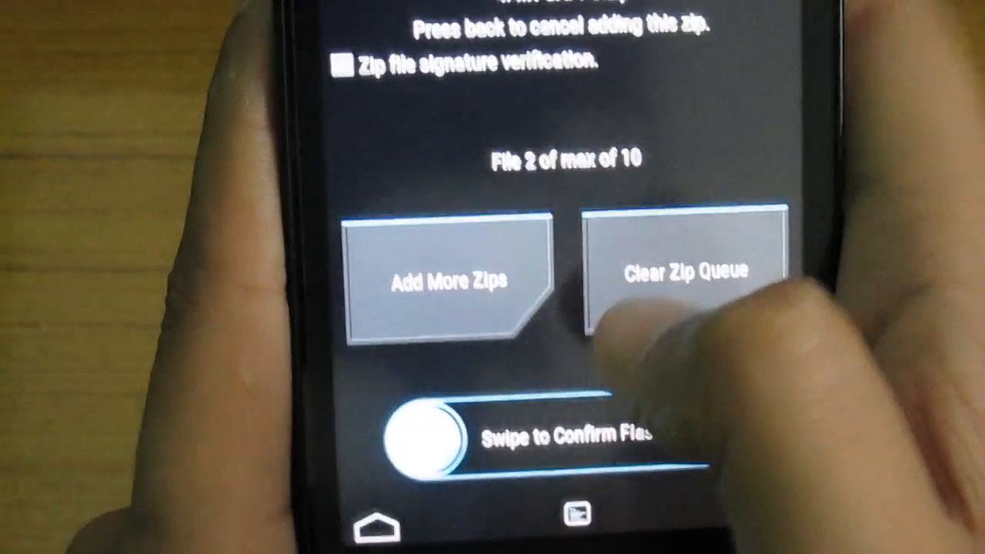
drag(424, 439, 677, 354)
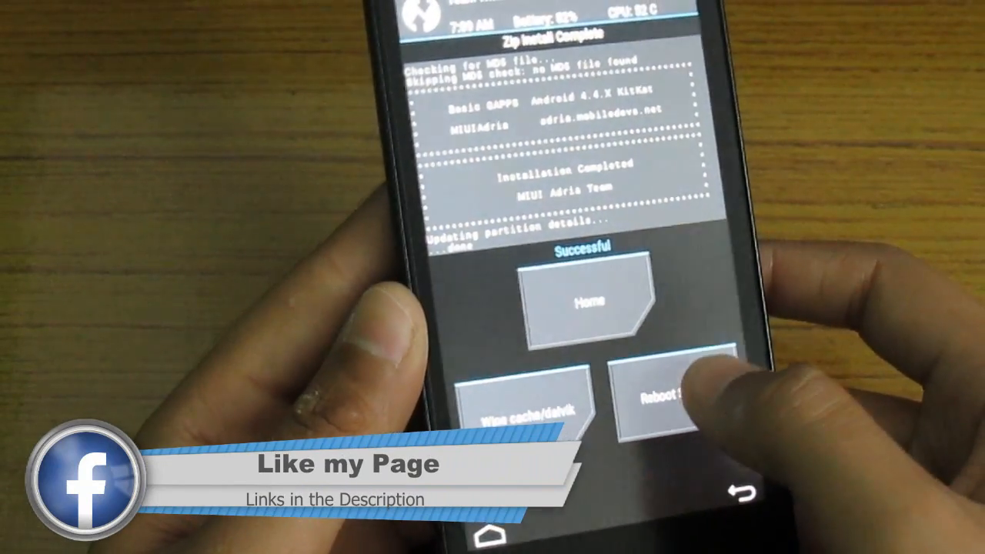
Step: Reboot the phone from TWRP into the newly flashed MIUI system
click(659, 400)
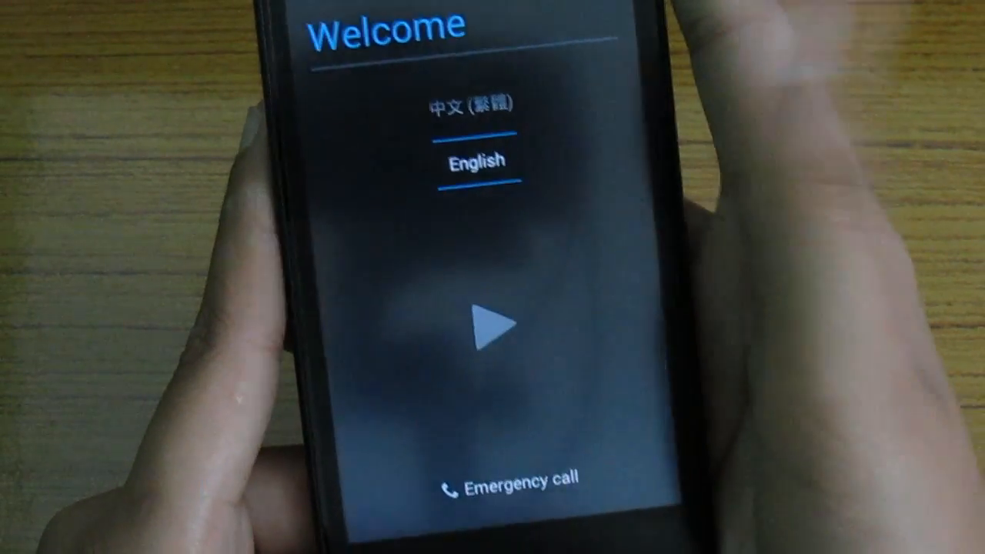
Step: Complete the MIUI 6 setup wizard in English, accepting the Attention notice, and finish to the home screen
click(493, 325)
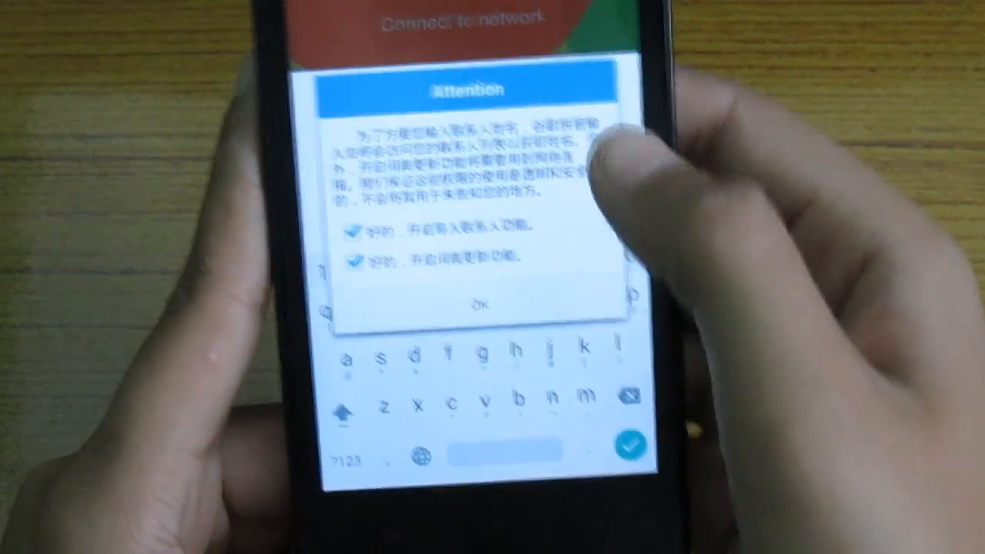
click(477, 305)
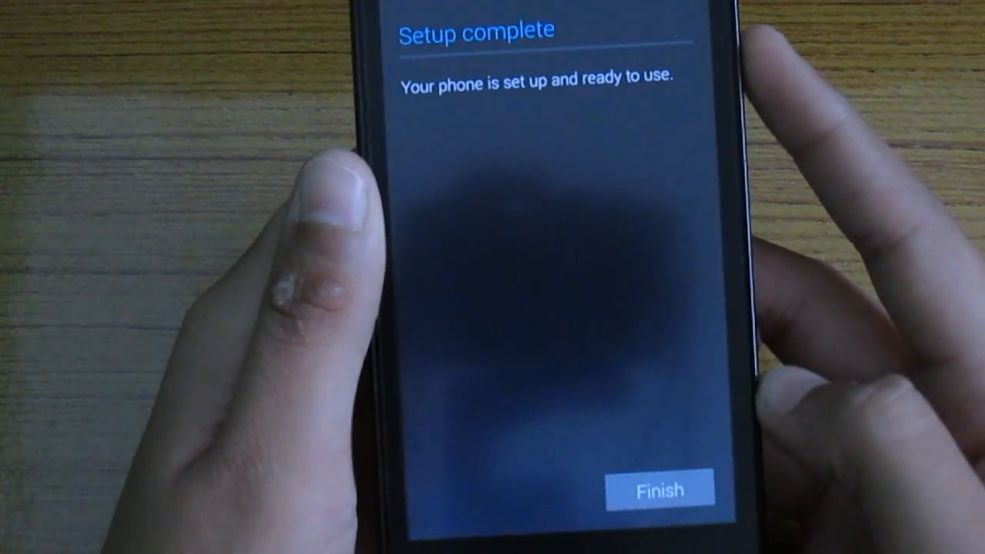
click(659, 490)
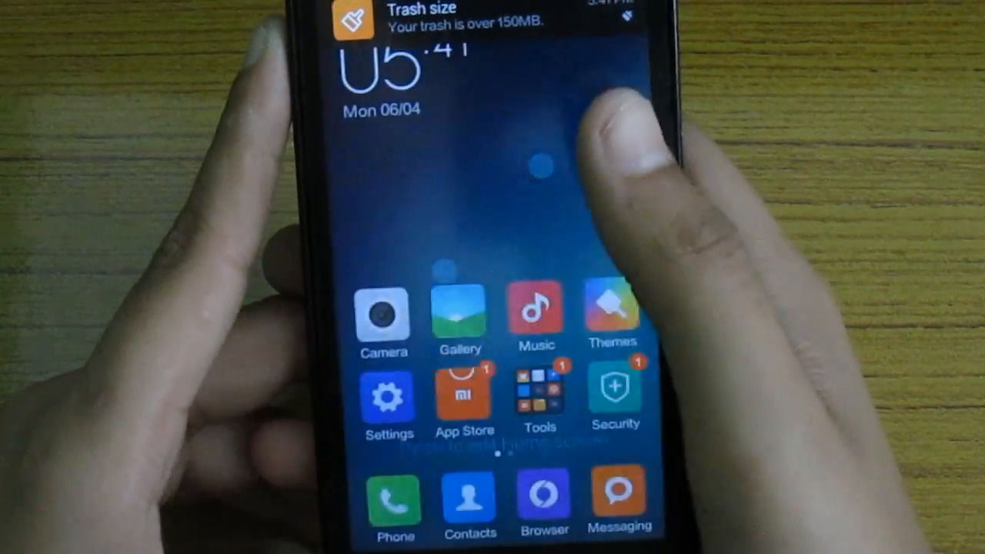
scroll(left, 3)
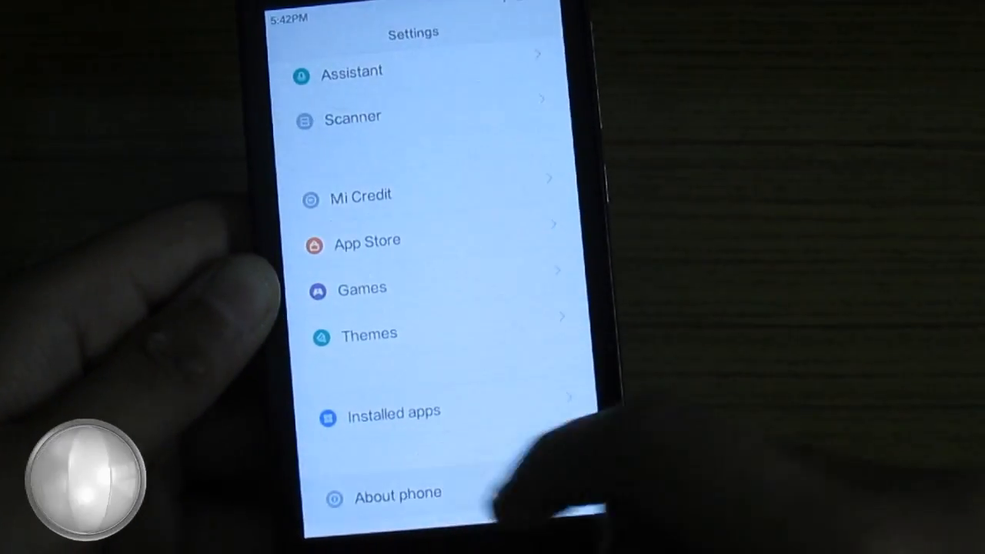
Step: Show About phone confirming HM 1S, Android 4.4.4 KTU84P and MIUI 5.3.27 Beta
click(397, 492)
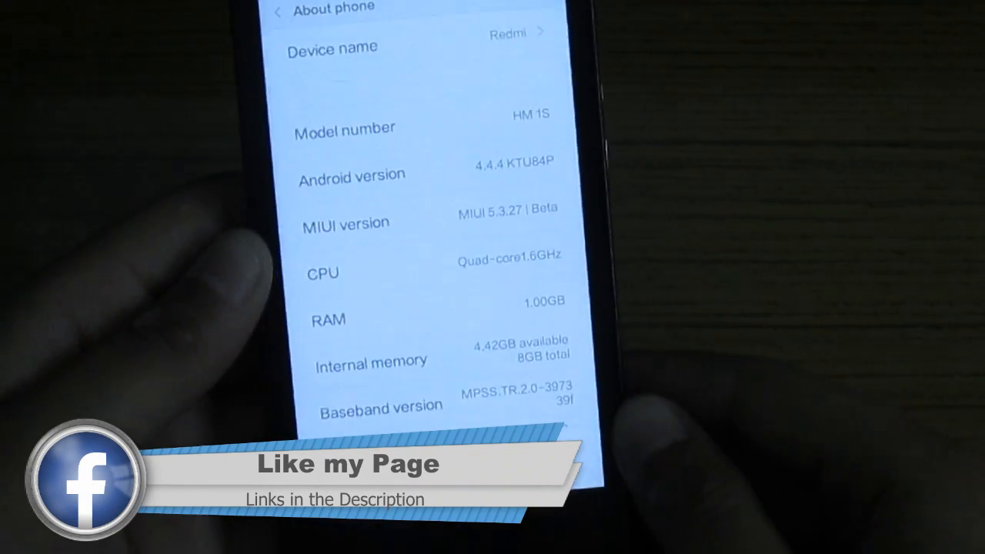